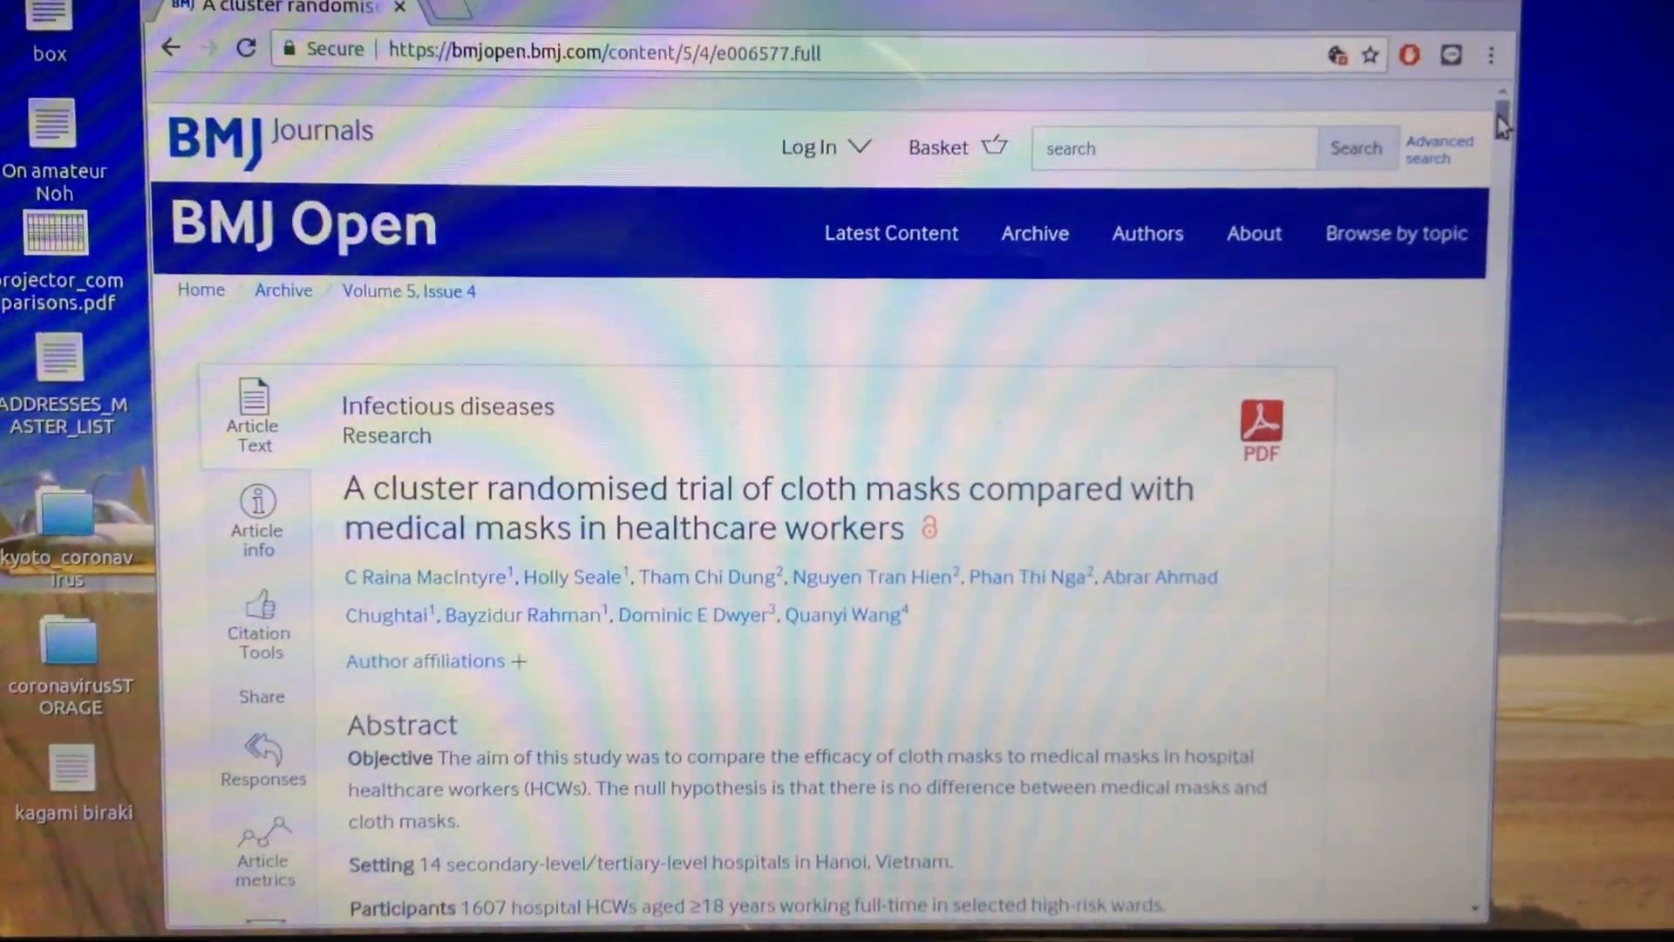
scroll("down", 3)
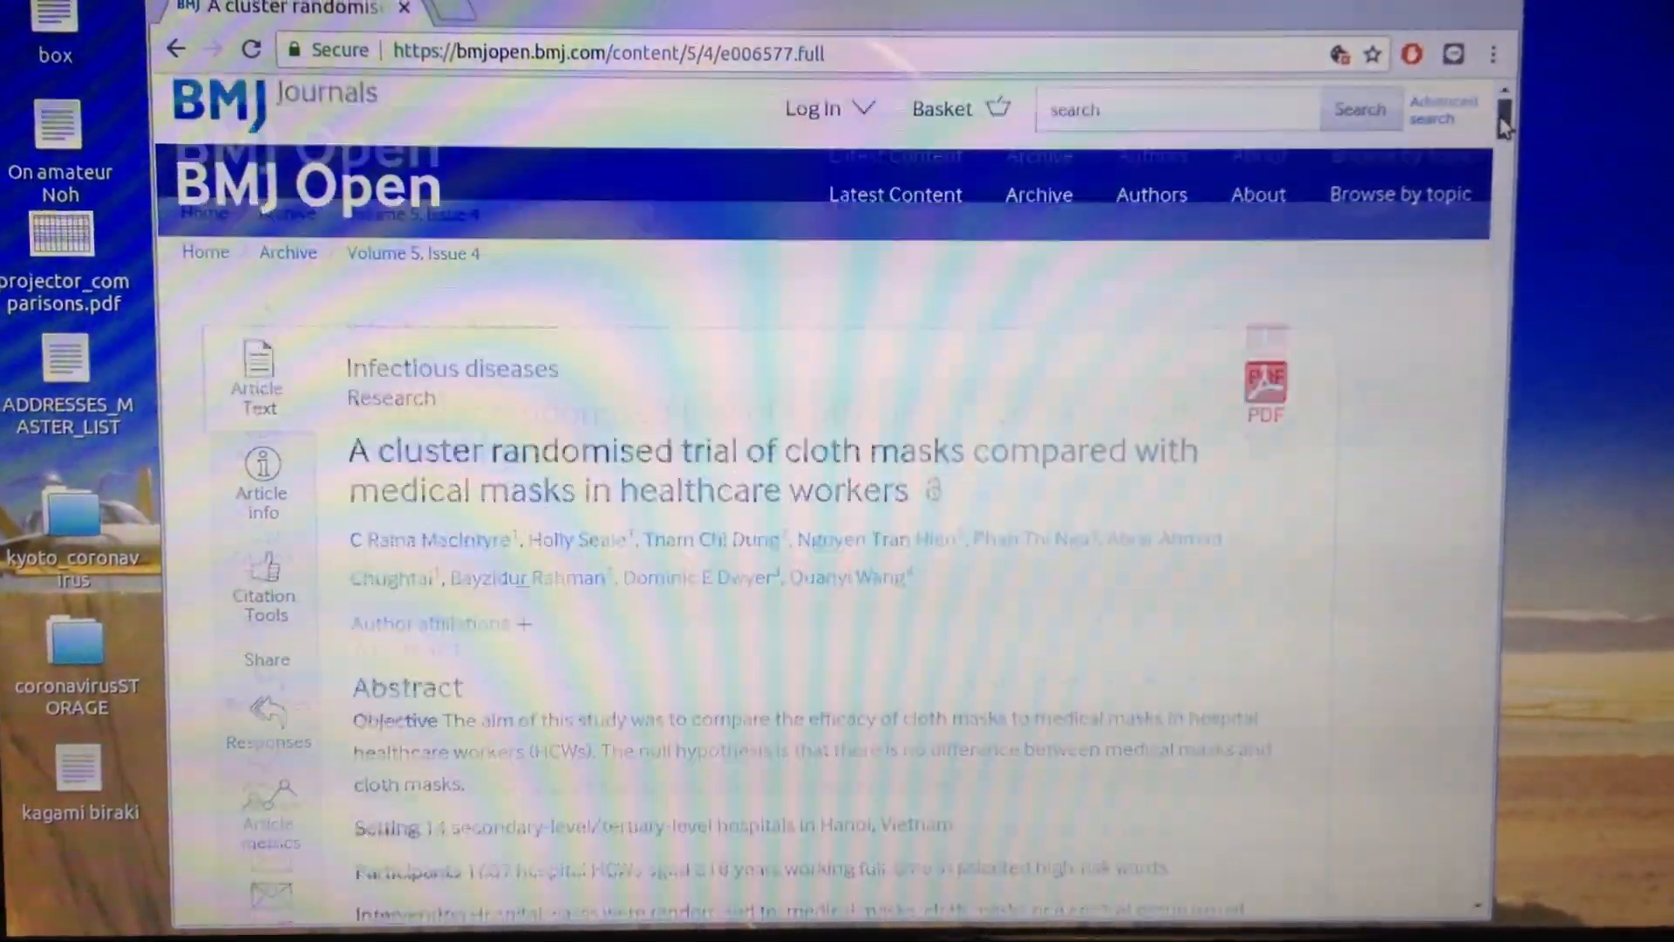
scroll("down", 3)
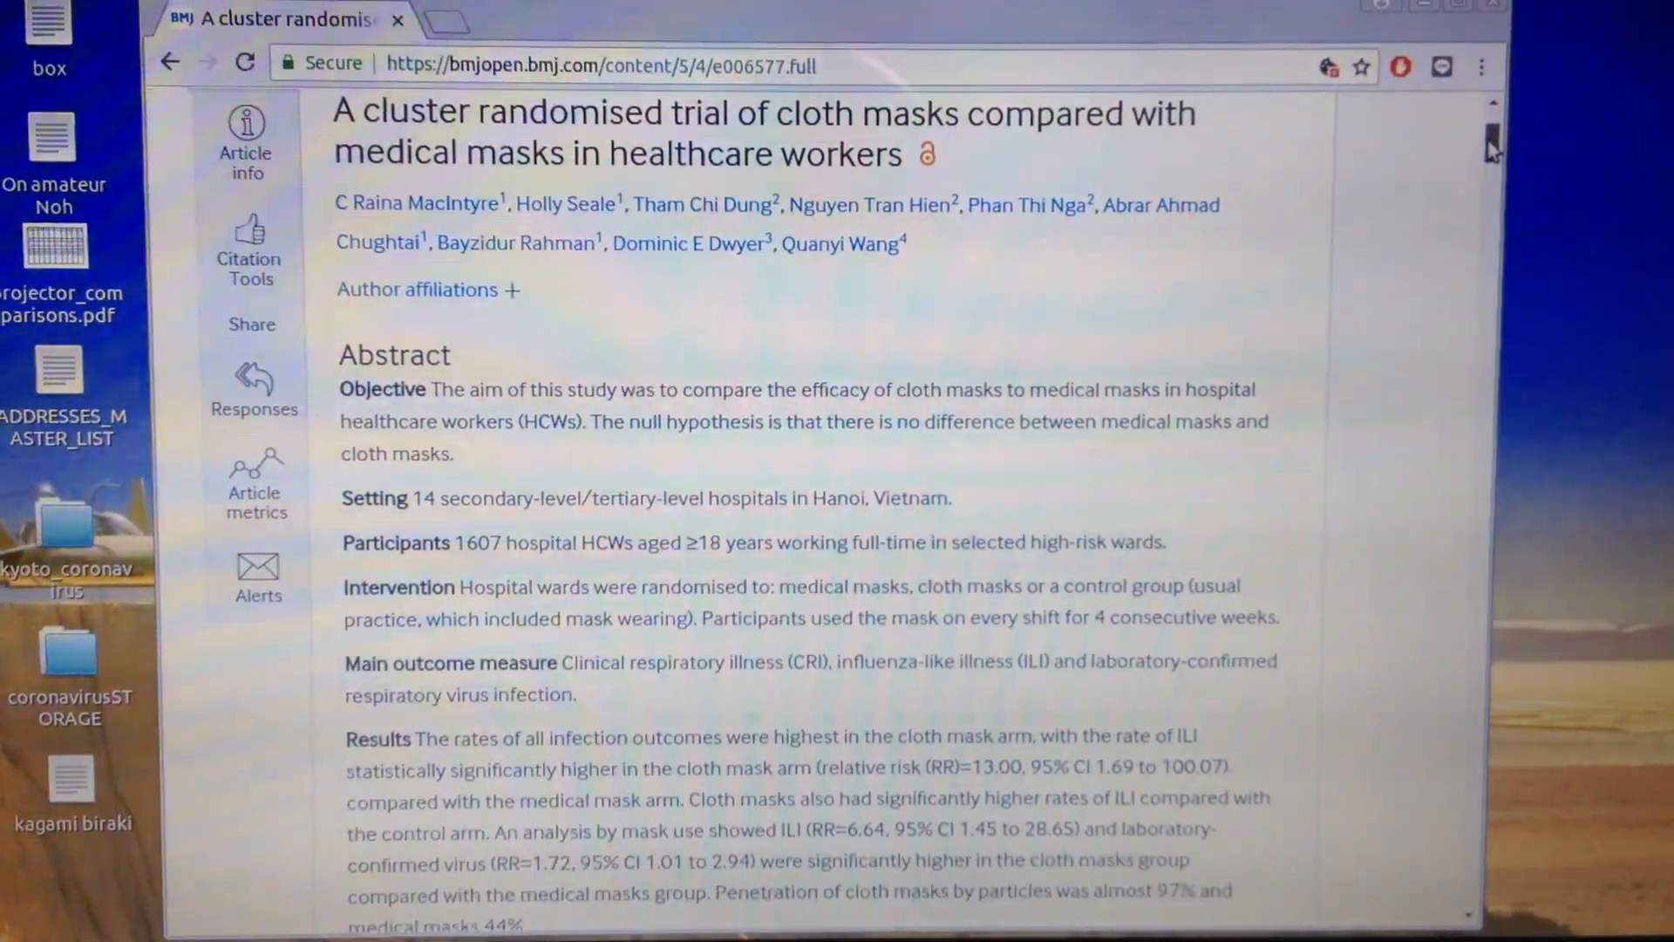
scroll("down", 3)
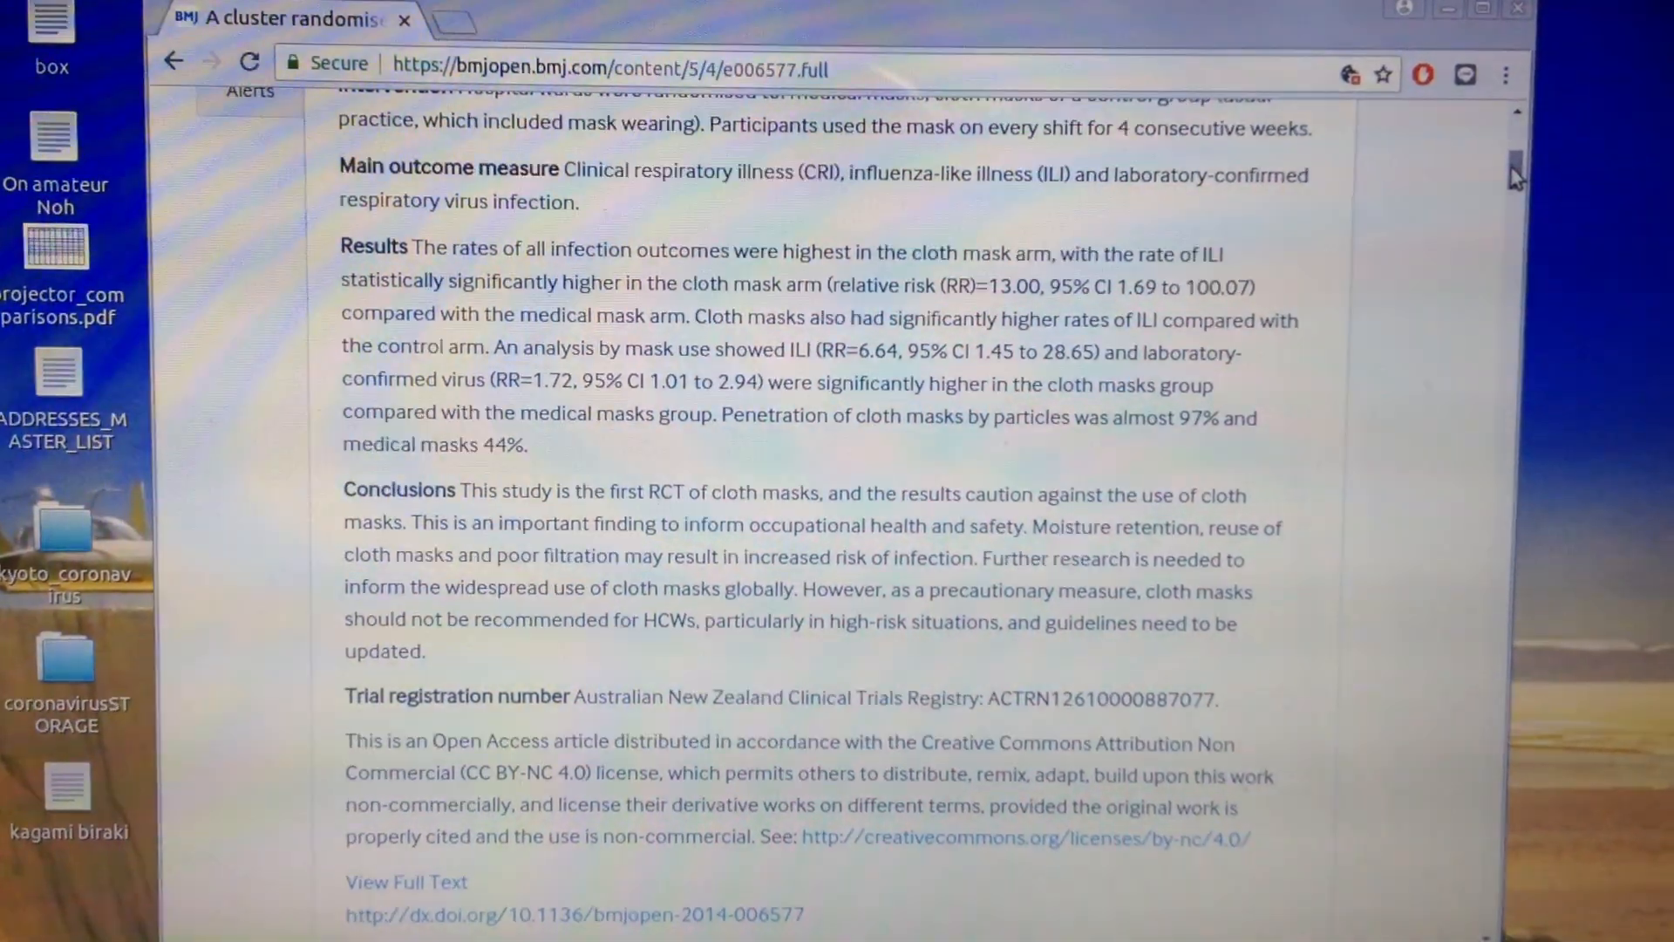
scroll("down", 3)
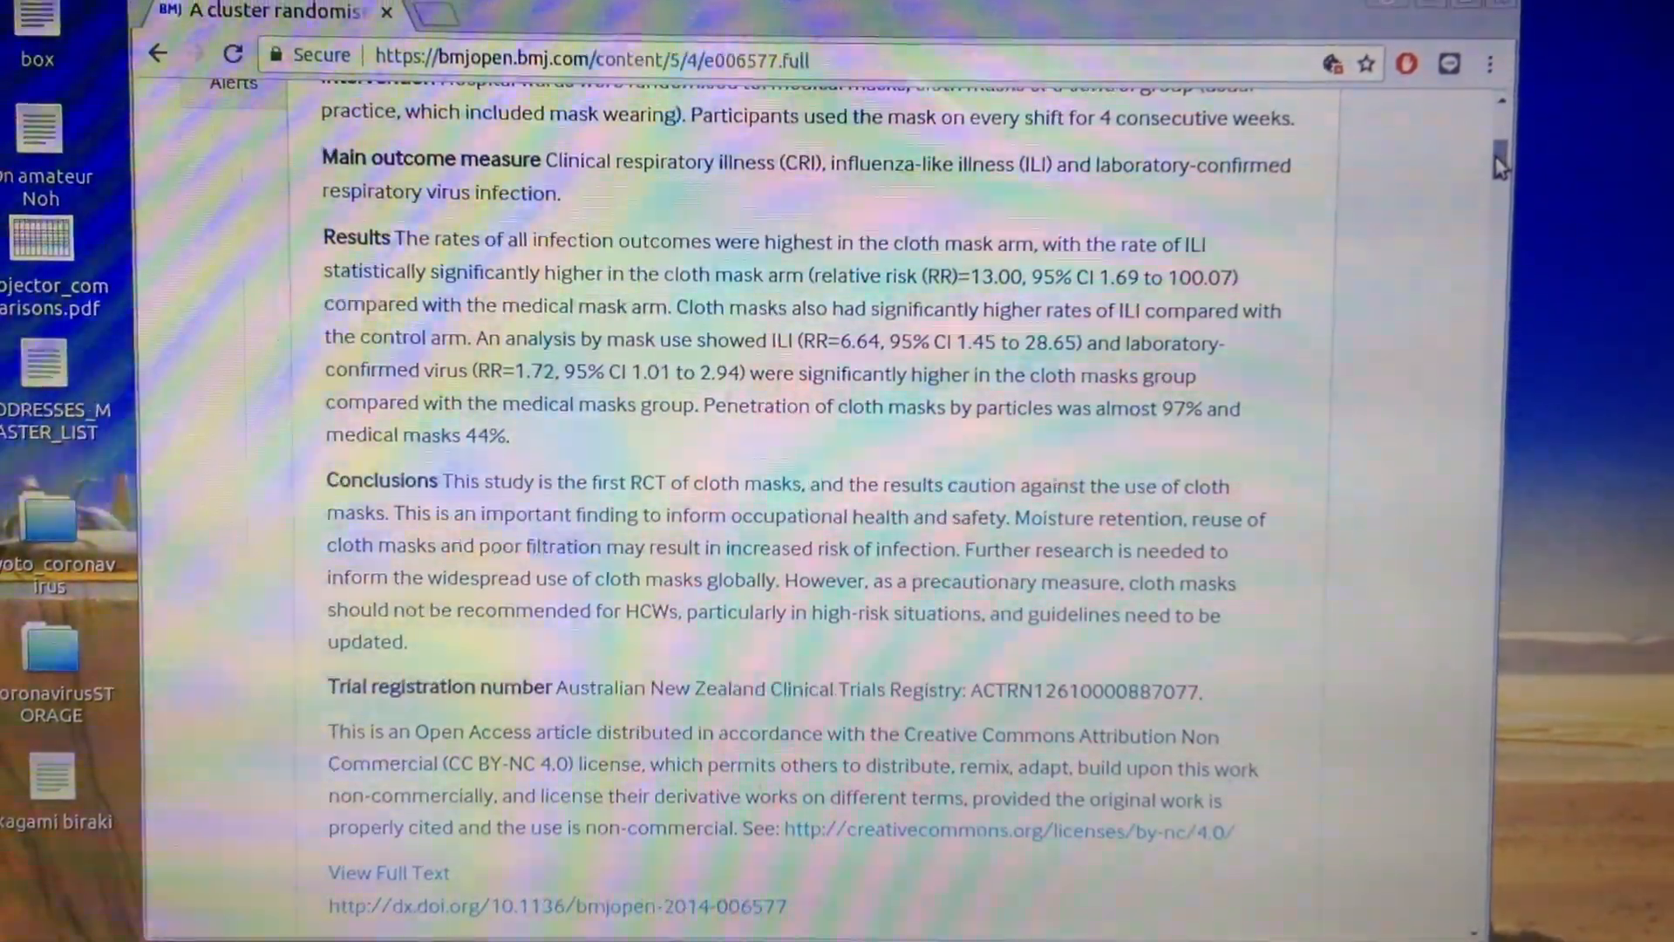
scroll("down", 3)
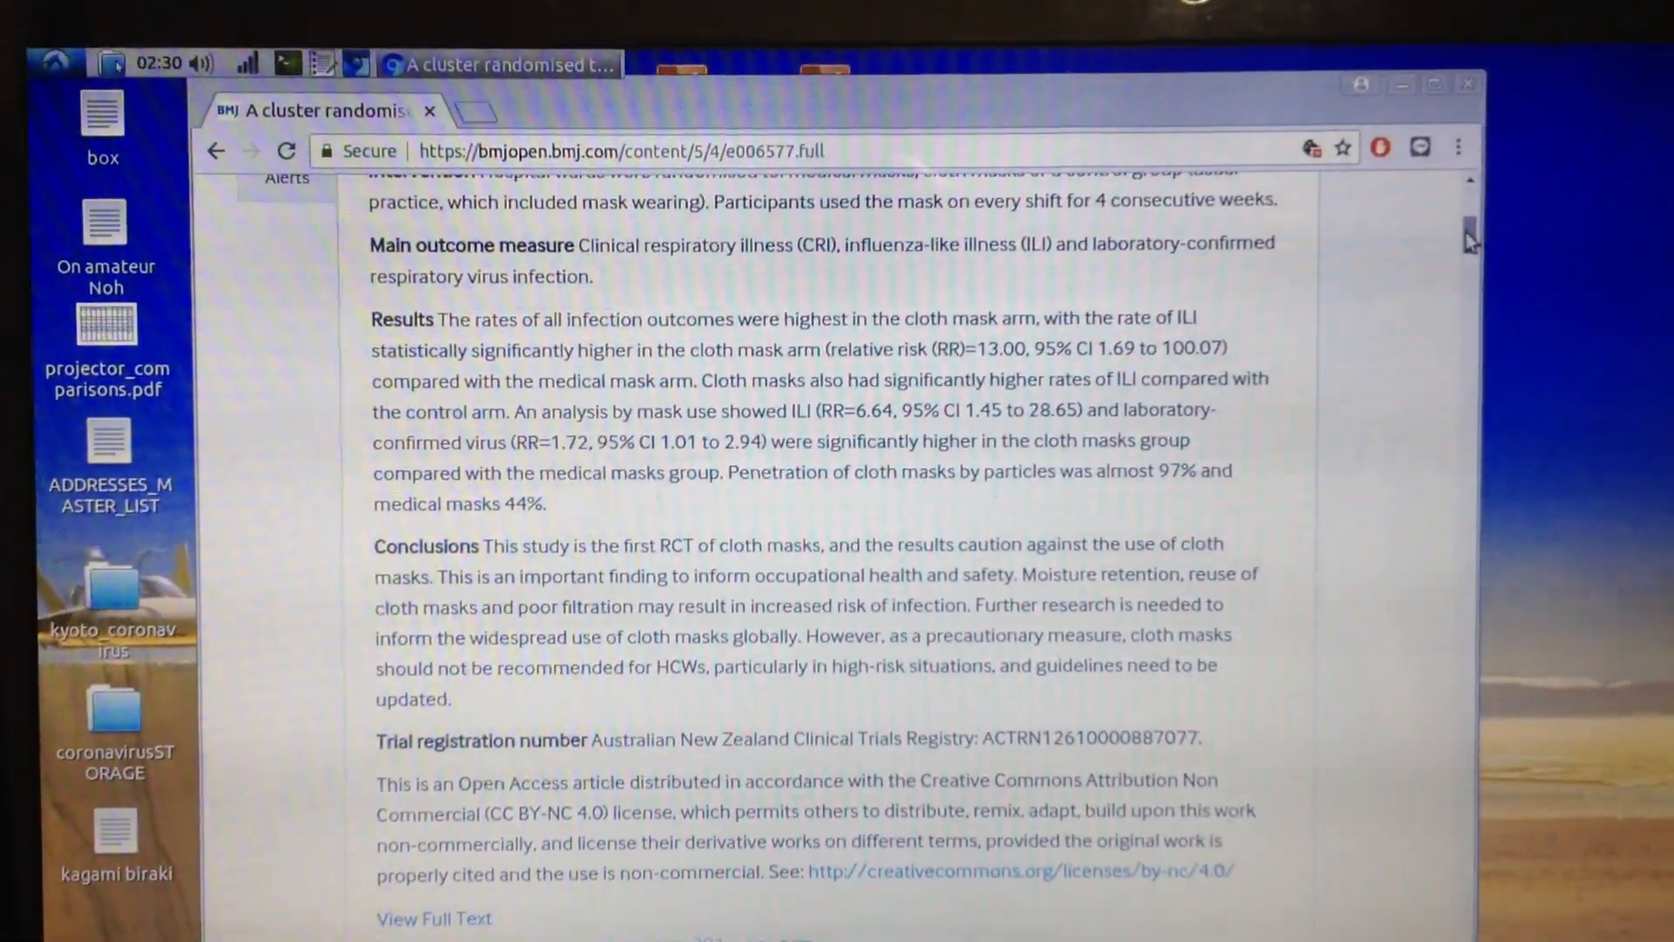
scroll("down", 3)
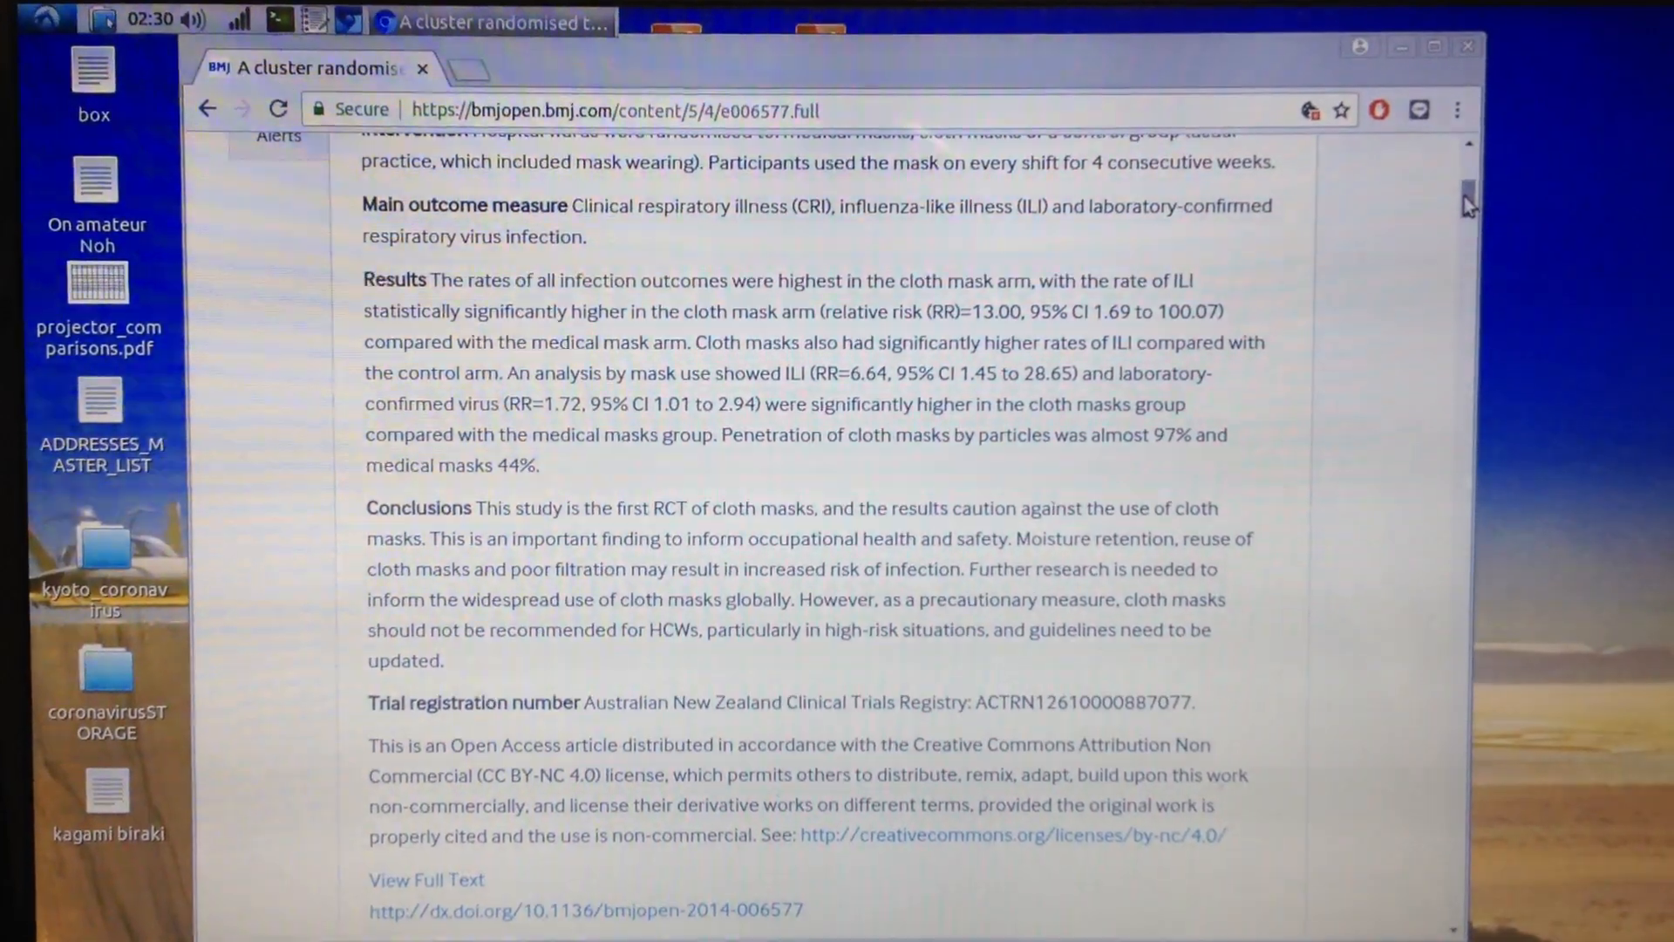